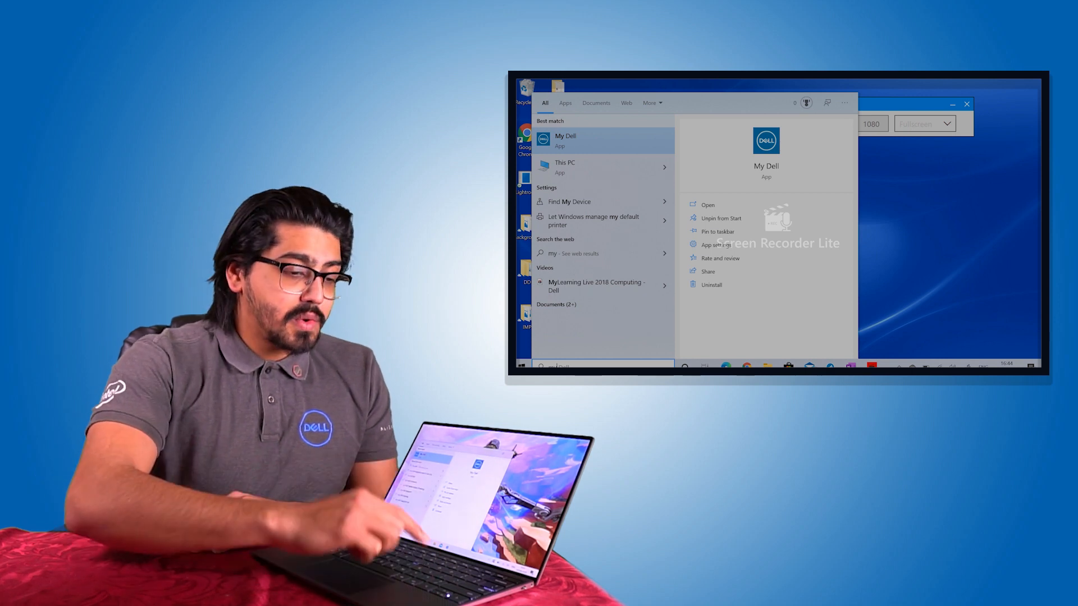
- Launch My Dell from the Windows search results
left_click(707, 205)
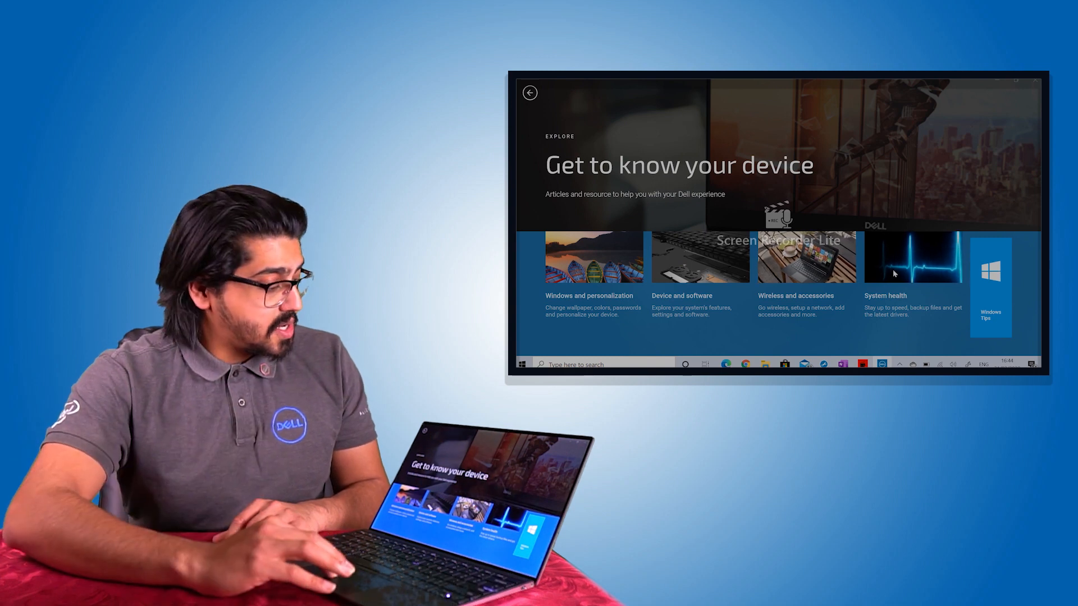
- Bring up the Optimize with Dell Cinema page from the My Dell home
left_click(529, 93)
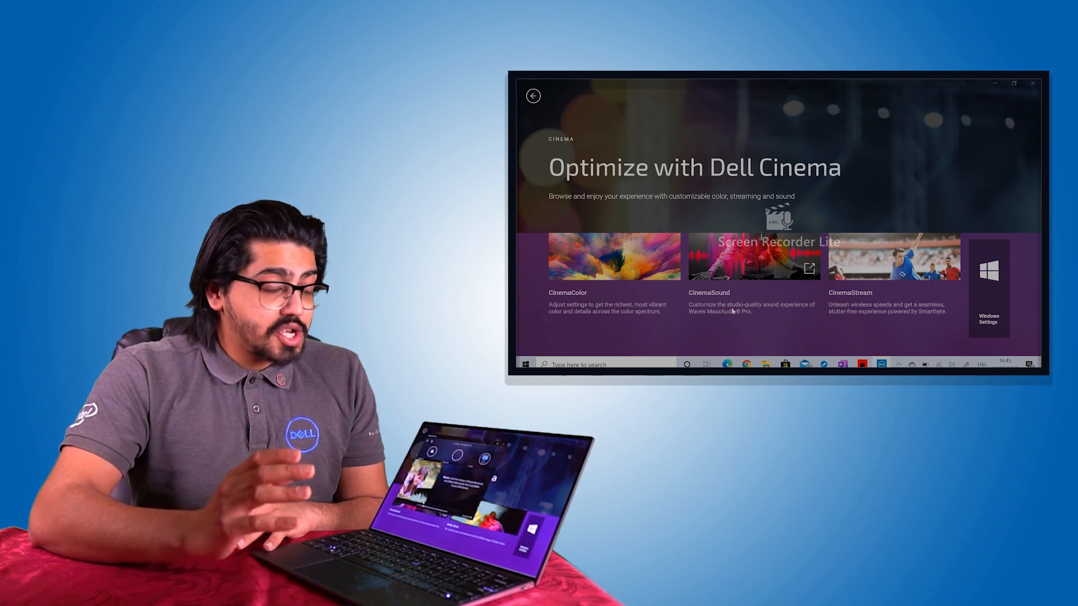
- Launch MaxxAudio Pro from CinemaSound, show Playback EQ and dismiss the preset-naming prompt
left_click(754, 256)
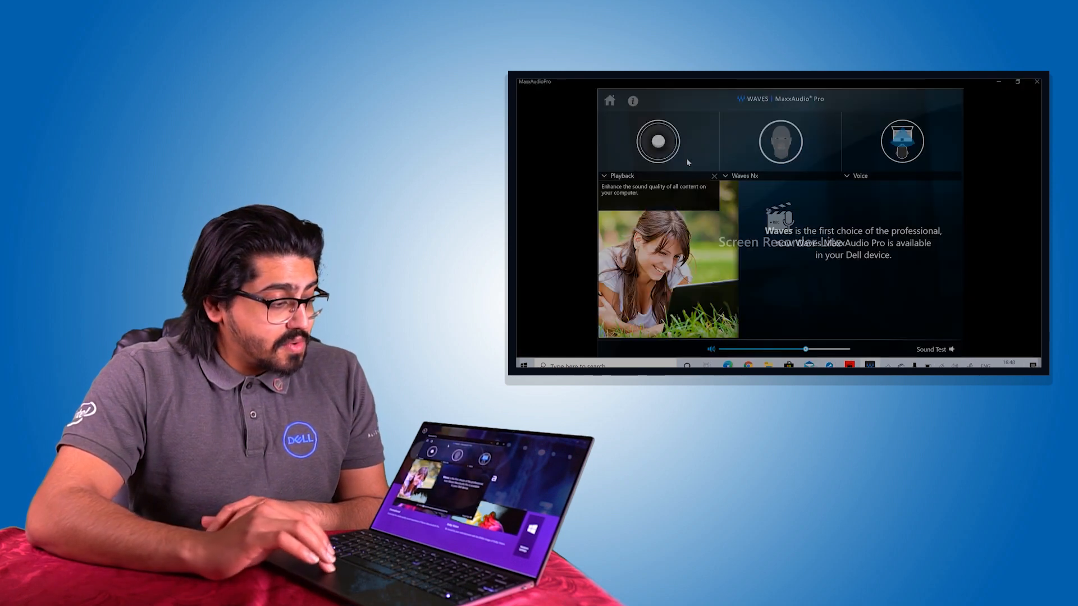
left_click(657, 141)
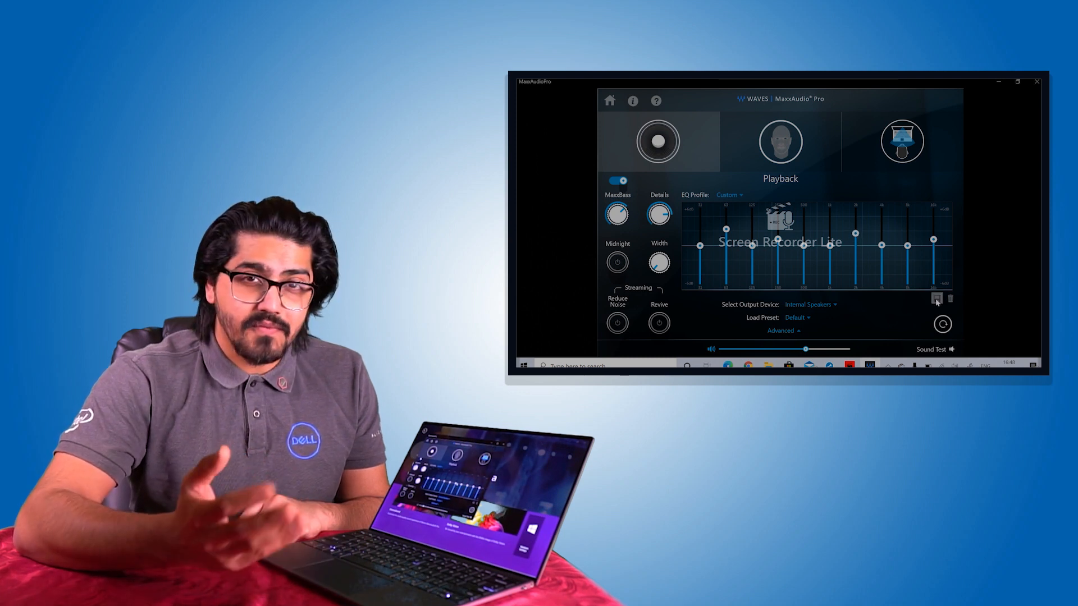
left_click(937, 297)
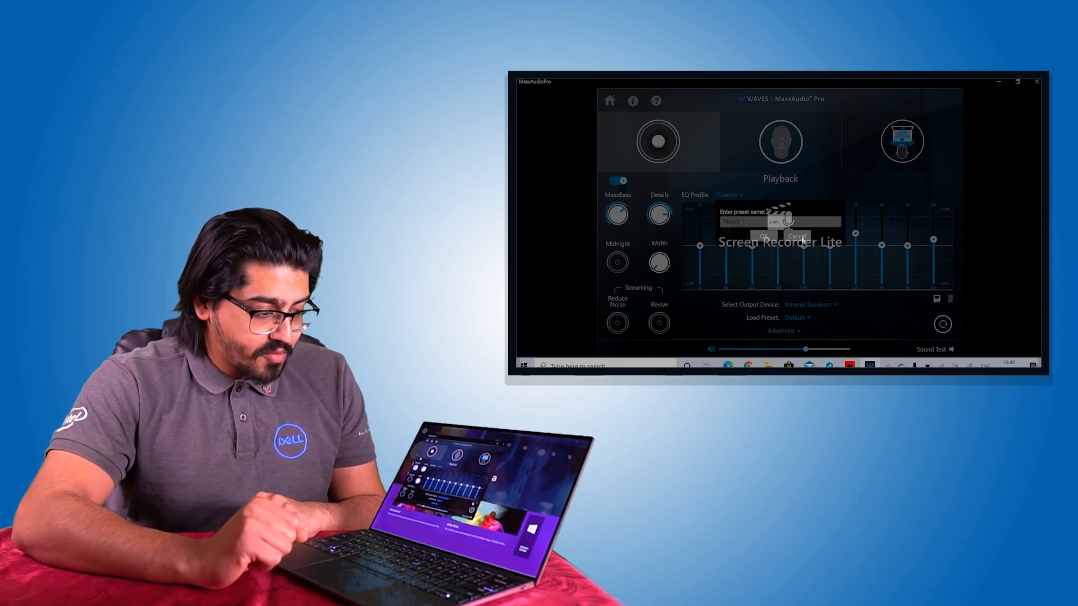
left_click(796, 236)
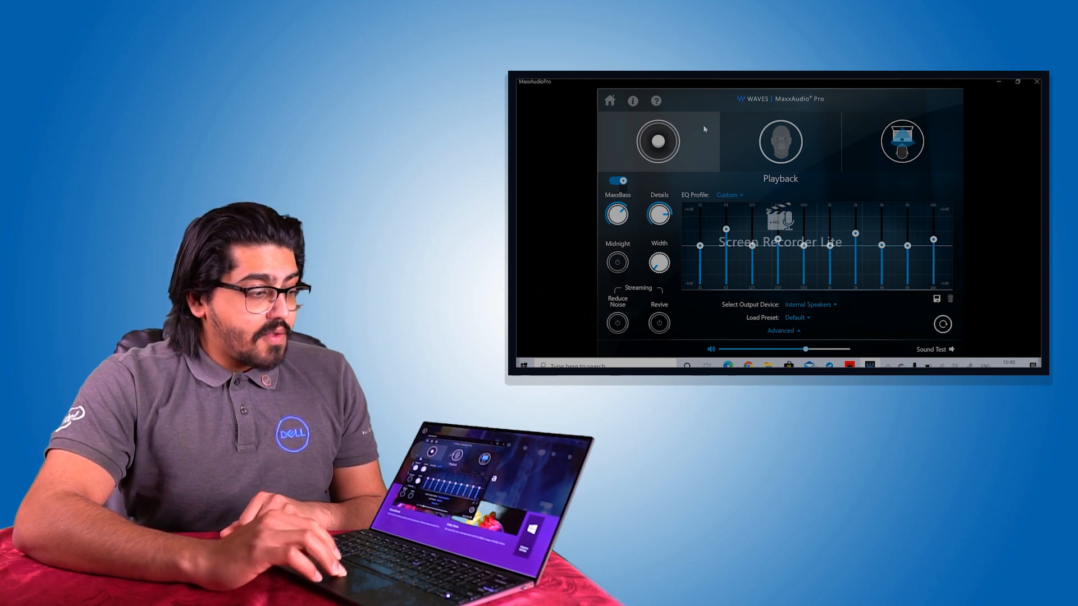
- Show Waves Nx headphone surround settings, permanently dismissing the intro with Not now
left_click(779, 141)
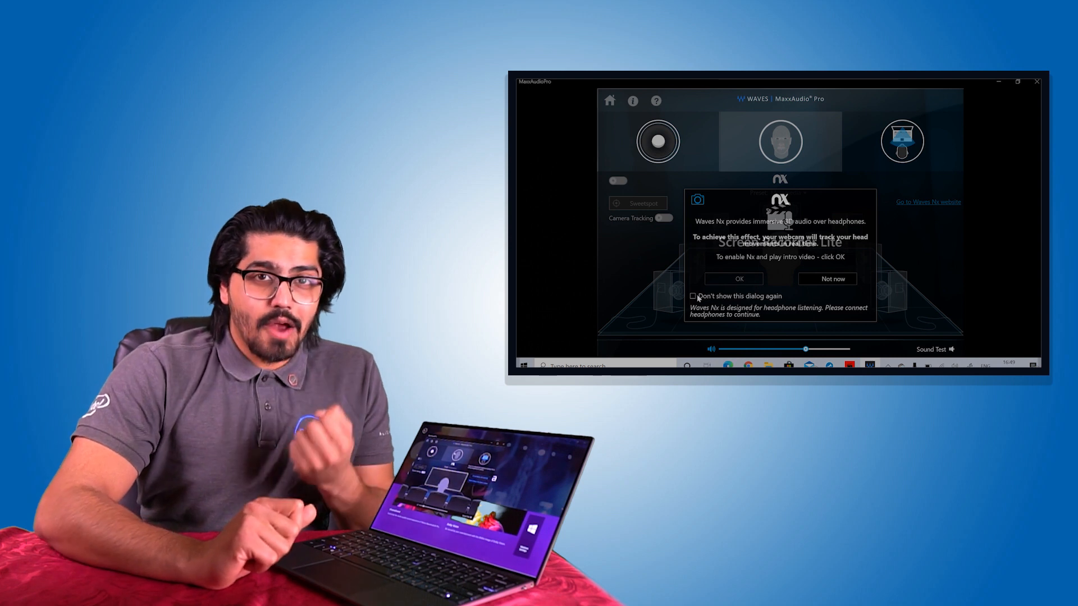
left_click(693, 295)
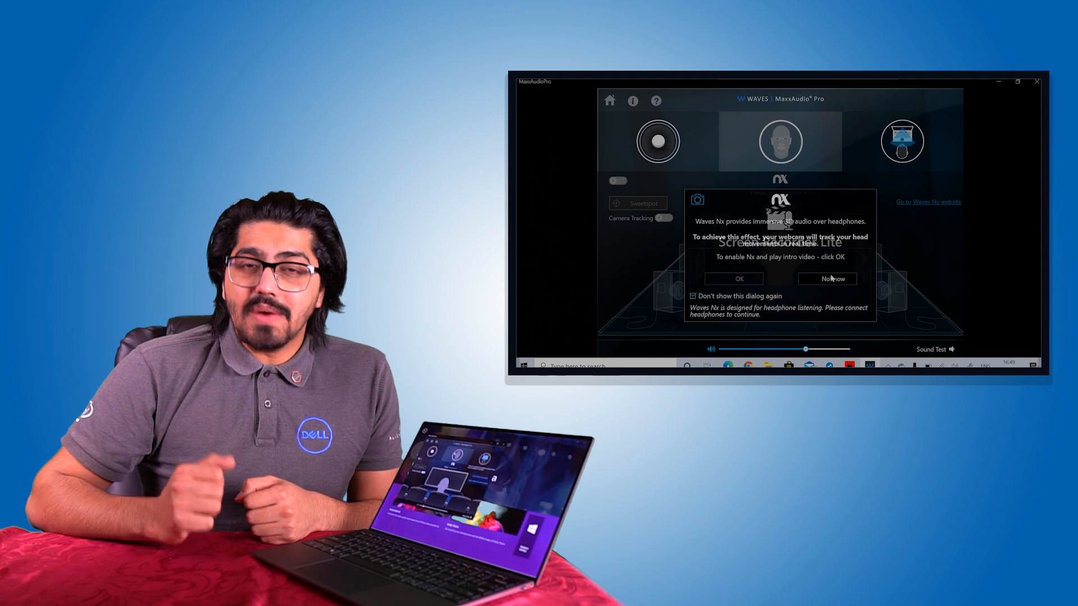
left_click(827, 278)
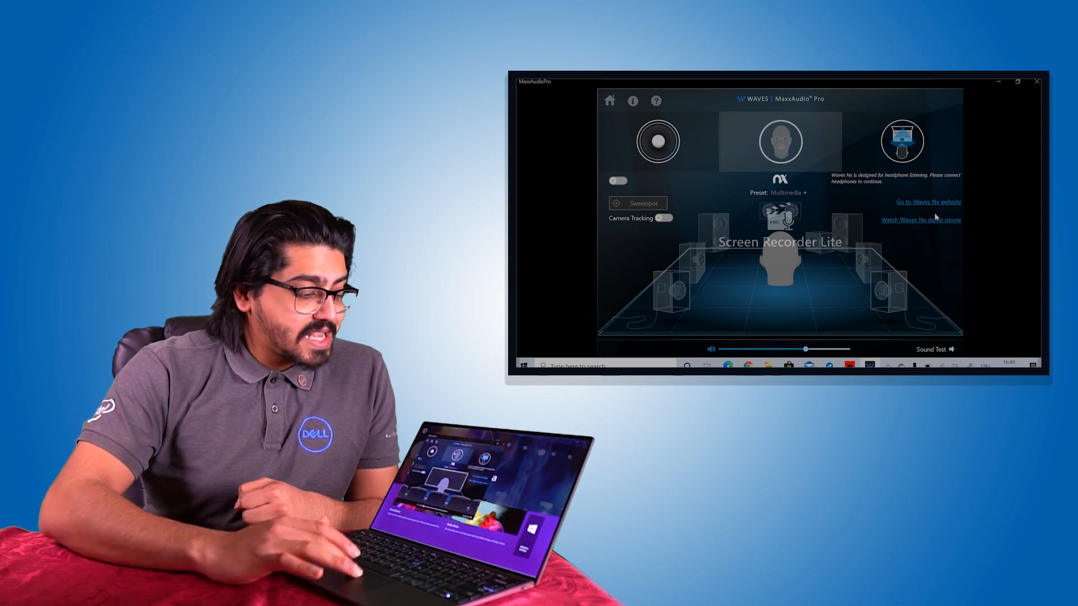
- Switch MaxxAudio Pro to the Voice microphone settings
left_click(660, 218)
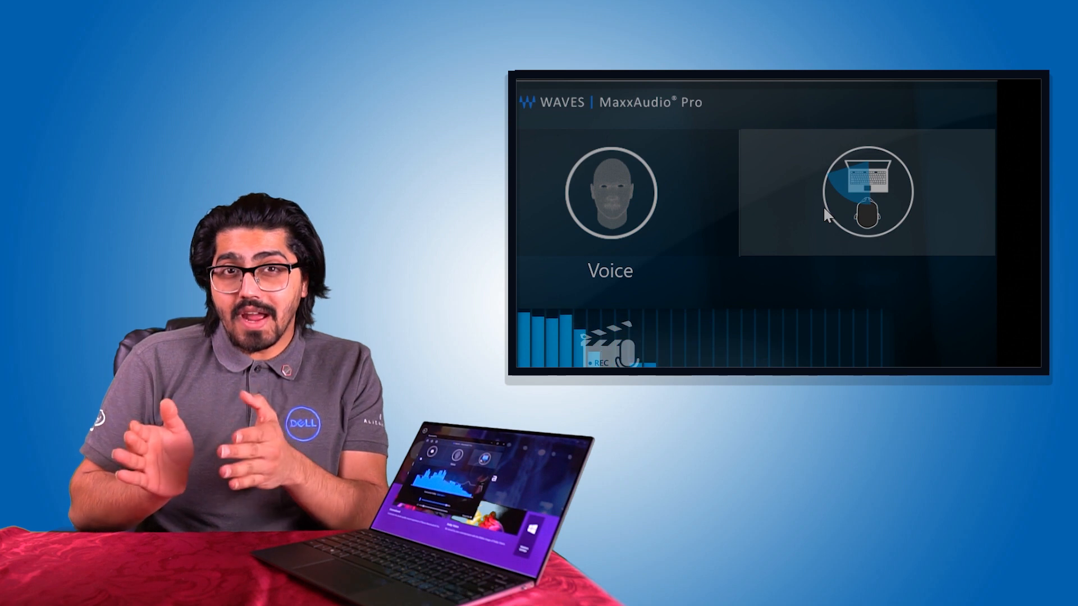
mouse_move(914, 188)
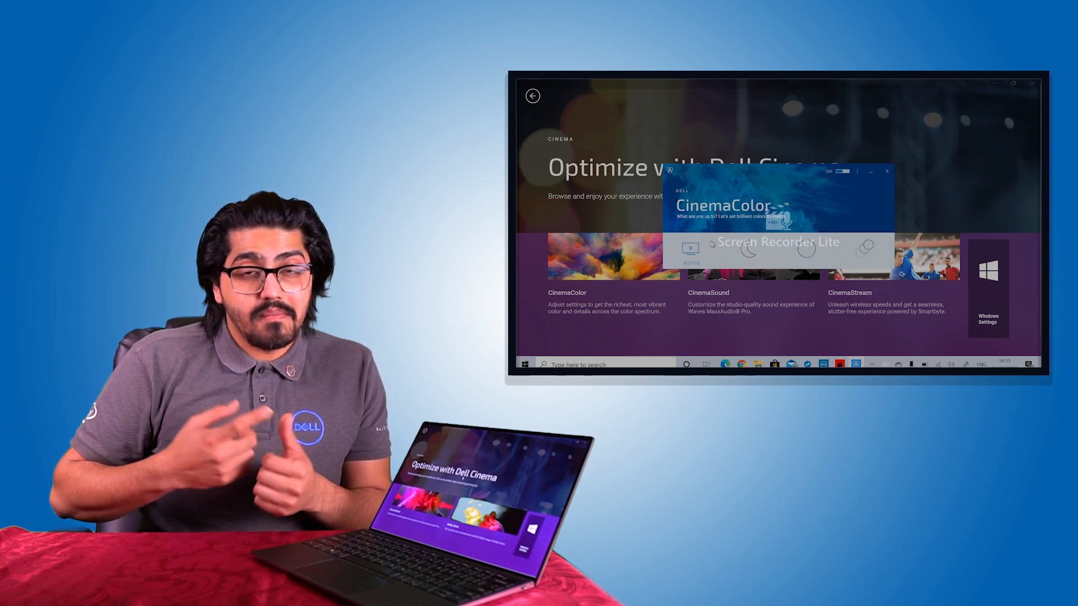
- Adjust and save the Movie mode saturation, temperature and contrast in CinemaColor
left_click(840, 170)
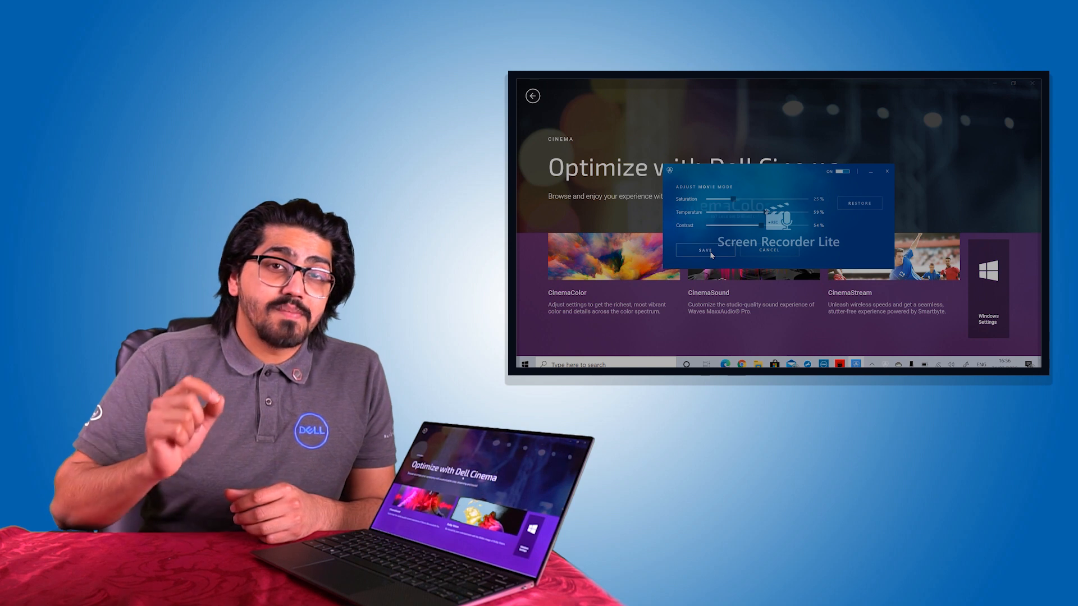
left_click(705, 250)
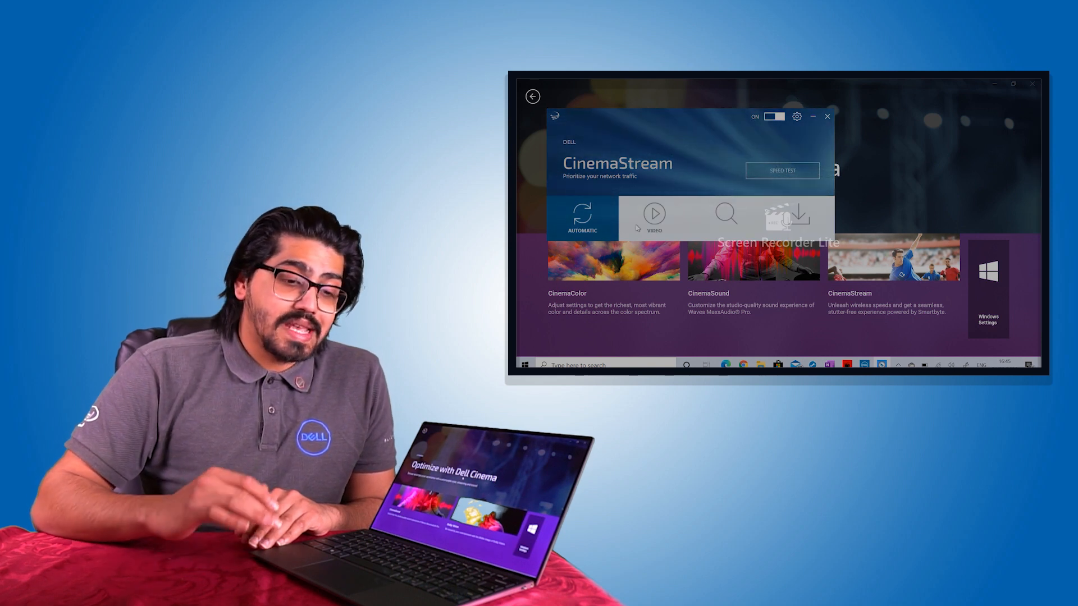
- Run a network speed test in CinemaStream, then close it back to Dell Cinema
left_click(654, 217)
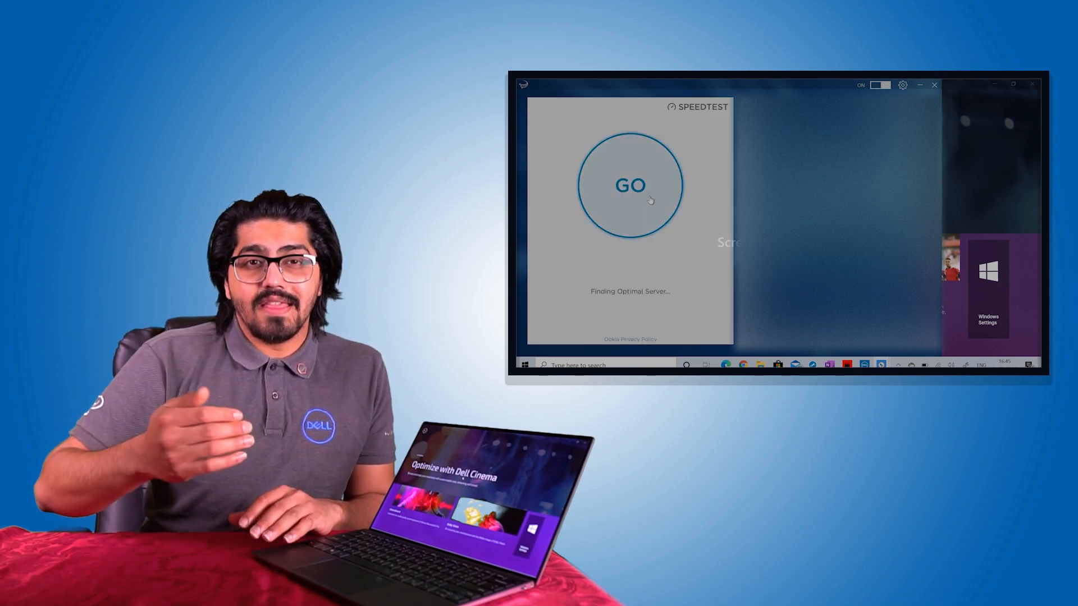
left_click(629, 186)
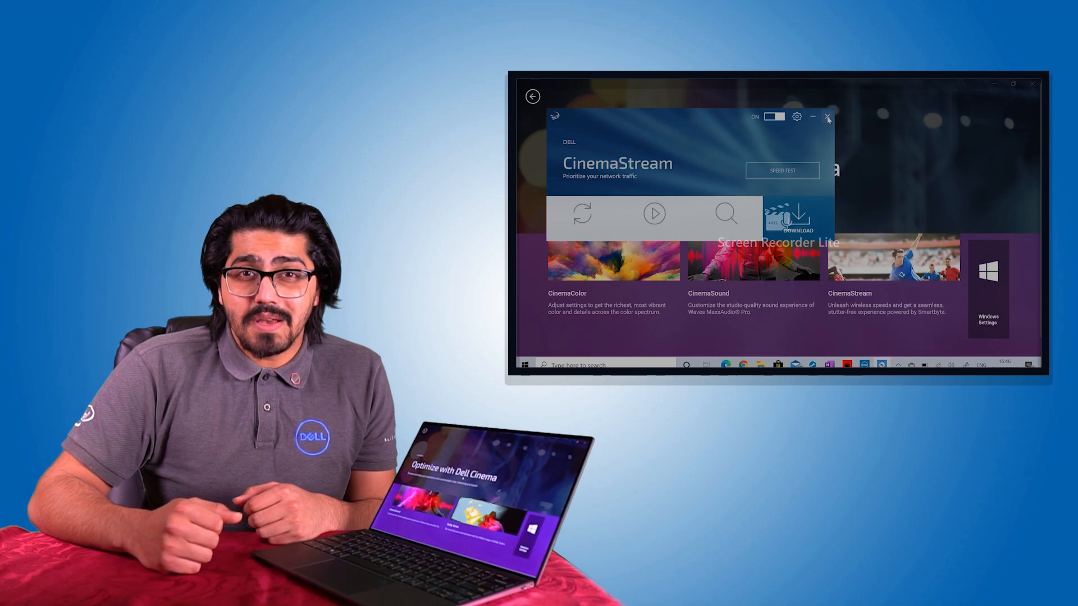
left_click(829, 116)
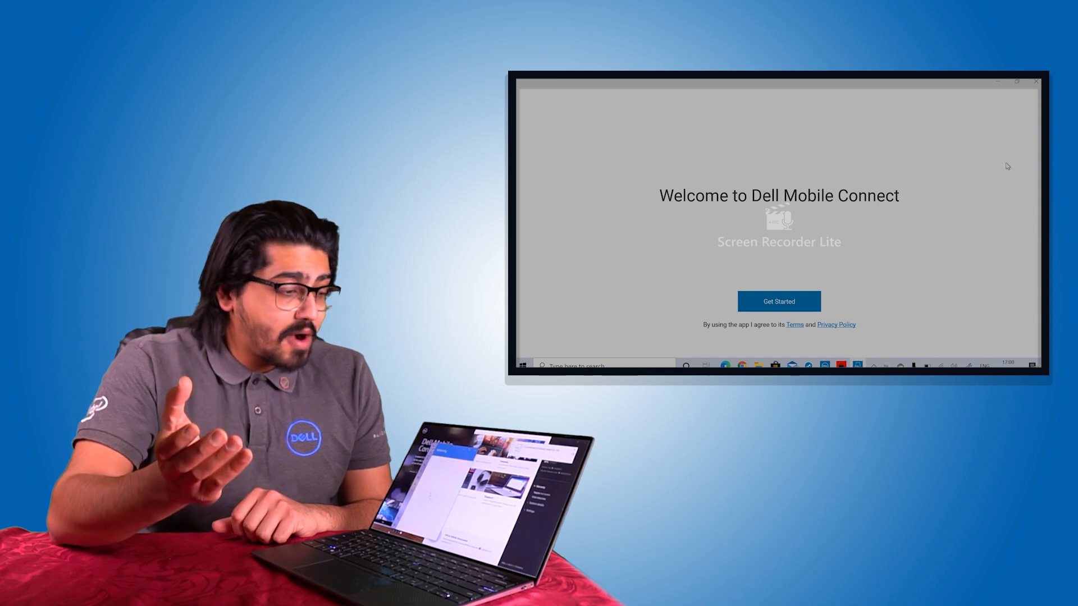
left_click(779, 301)
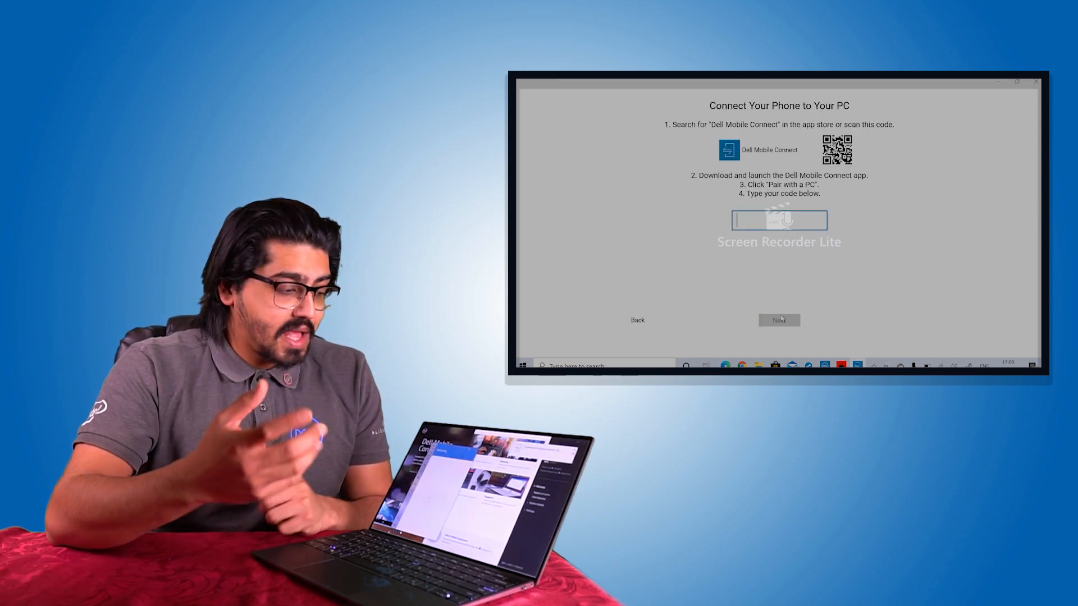
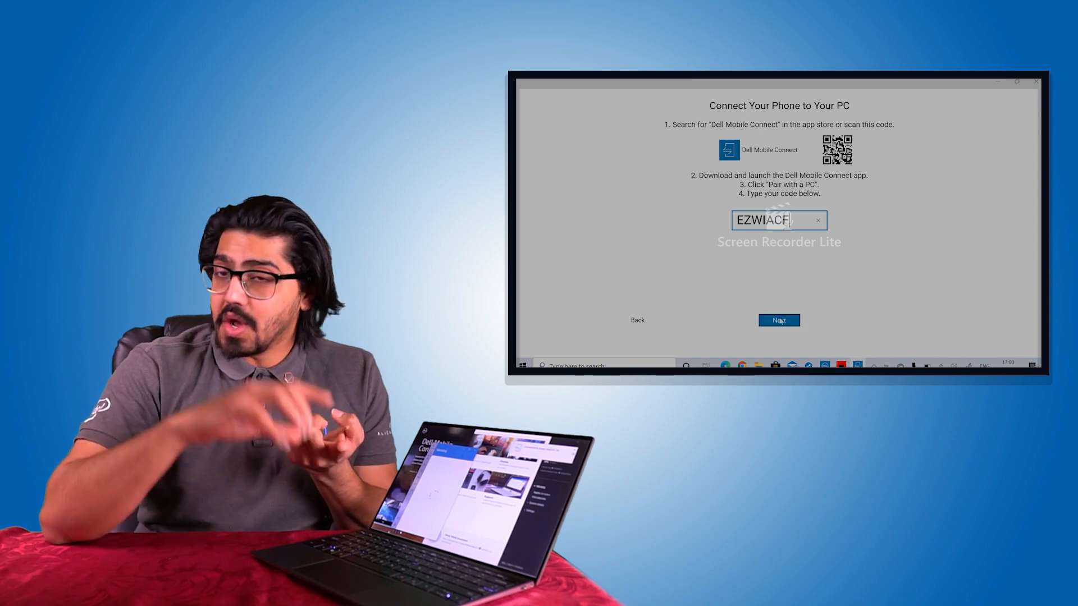
left_click(779, 320)
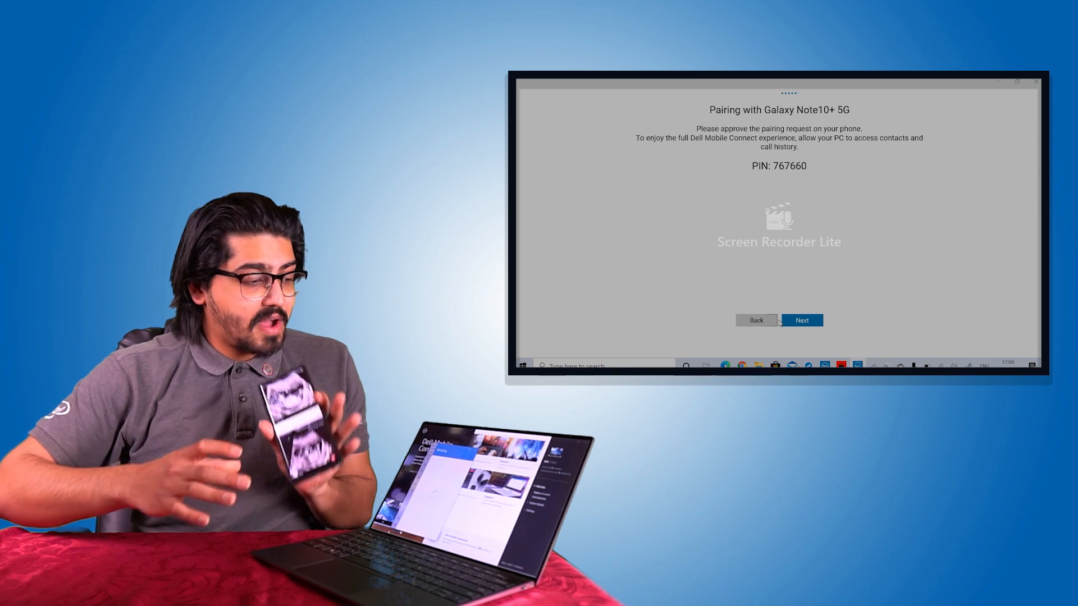
left_click(801, 320)
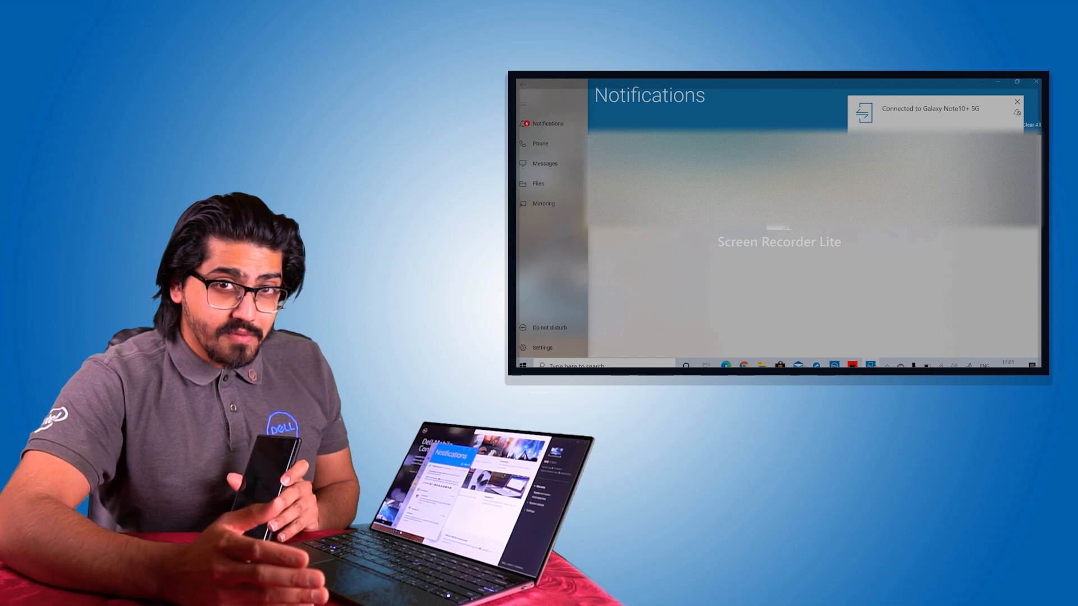
- Browse the phone's contacts, dialer, messages and photo gallery in Dell Mobile Connect
left_click(541, 143)
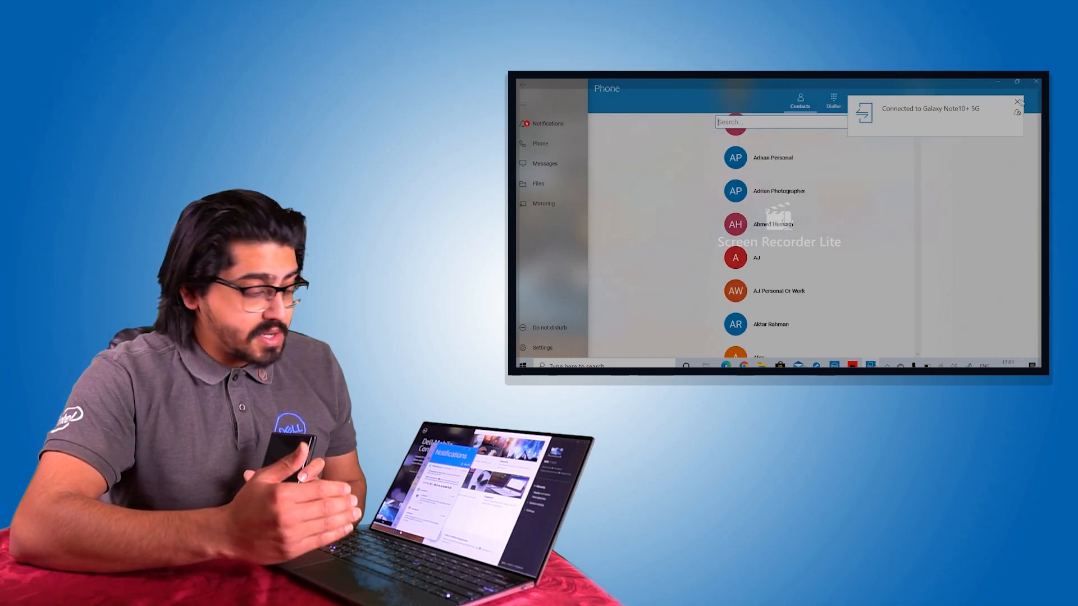
left_click(834, 120)
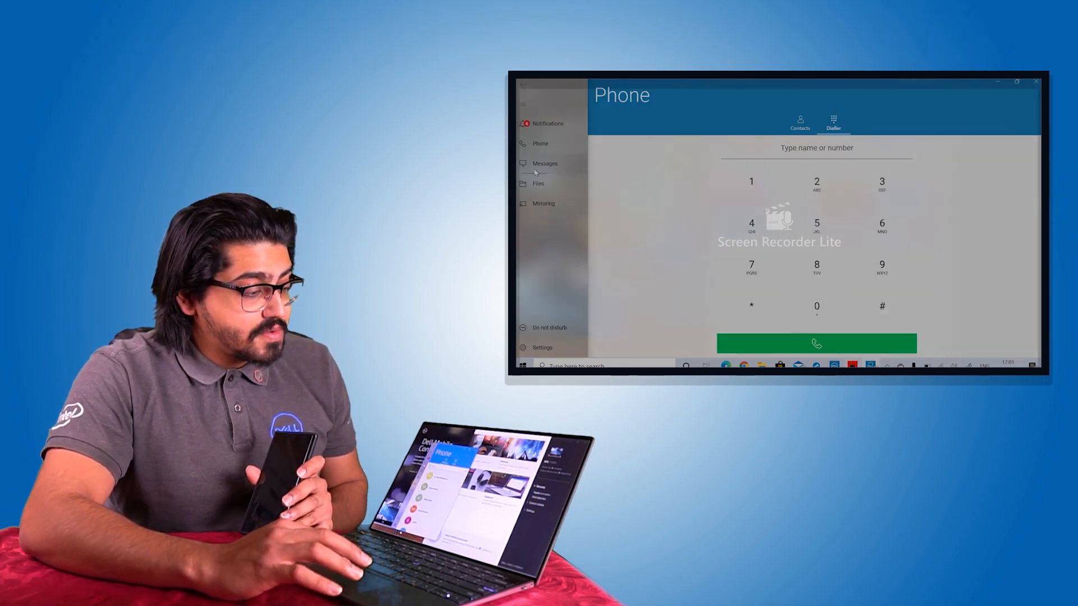
left_click(546, 164)
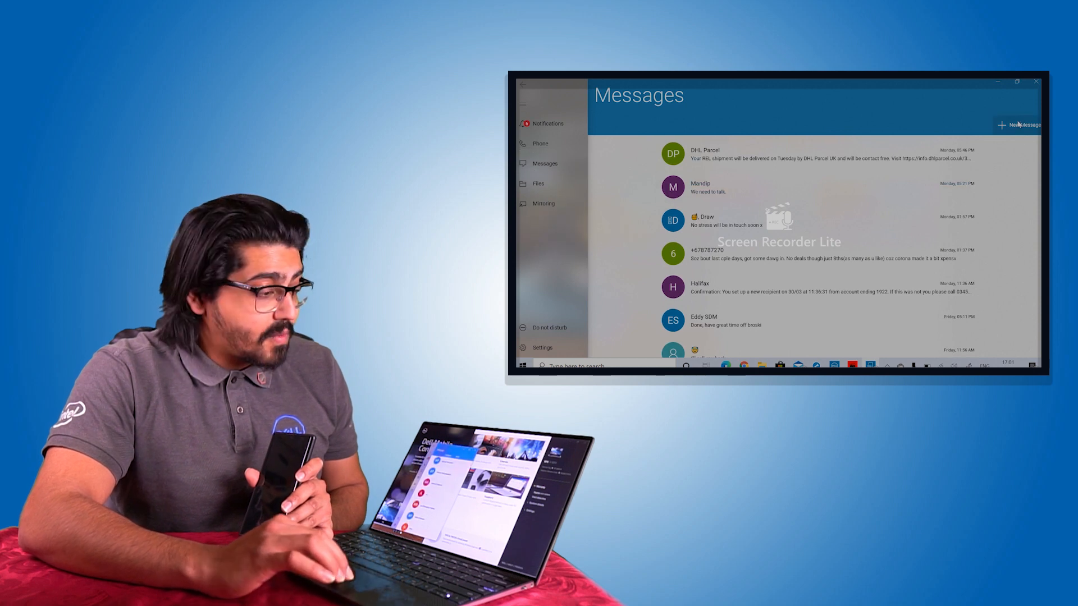
left_click(537, 183)
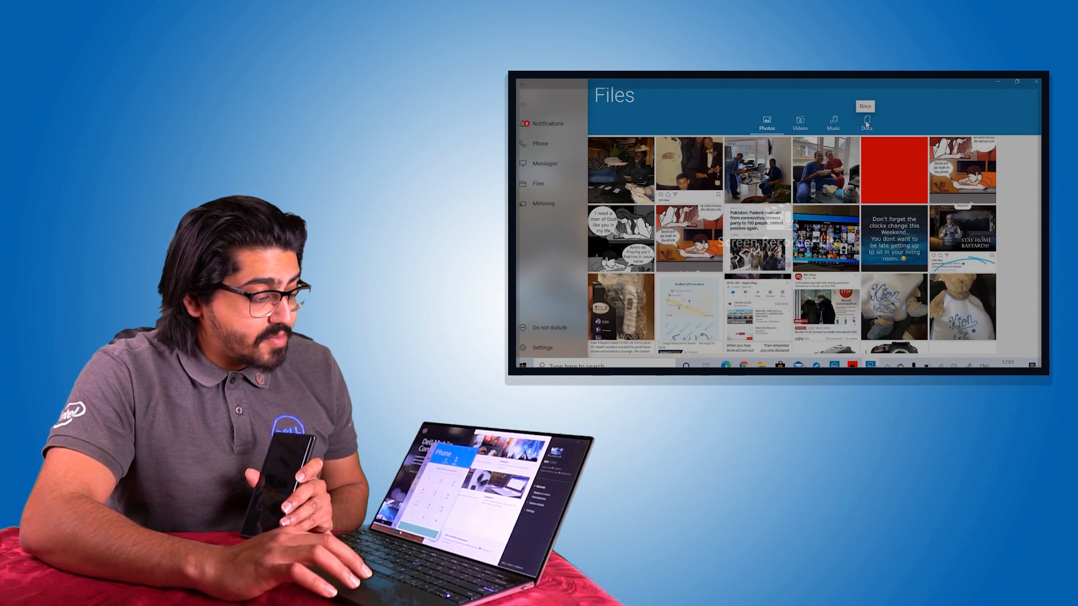
left_click(866, 122)
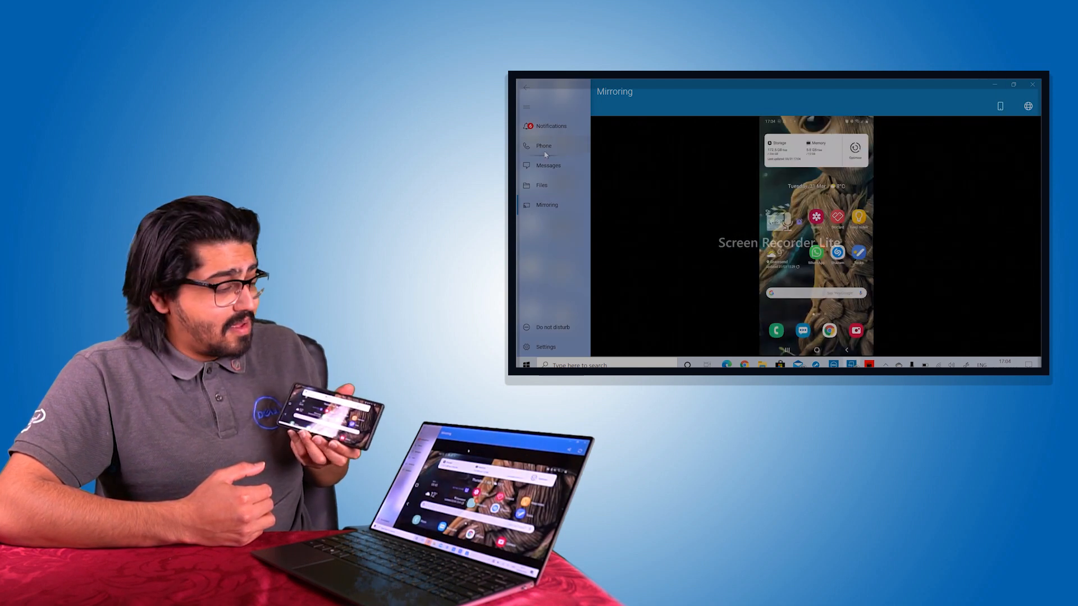
- Mirror the phone's home screen on the laptop via Mirroring
left_click(551, 126)
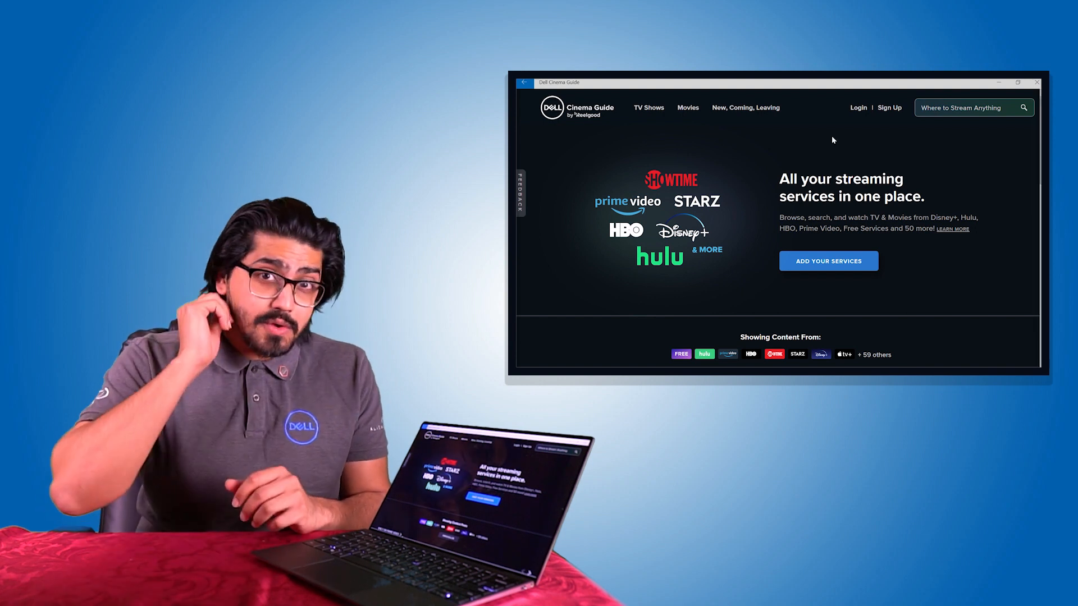
- Bring up the Sign Up form for a new free Cinema Guide account from Login
left_click(858, 107)
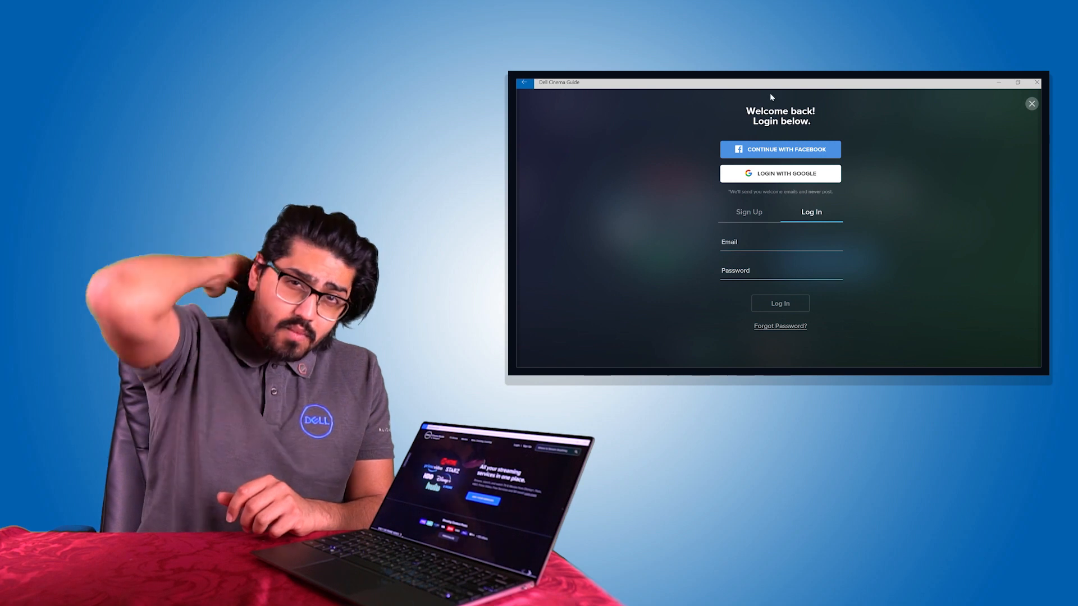
left_click(749, 212)
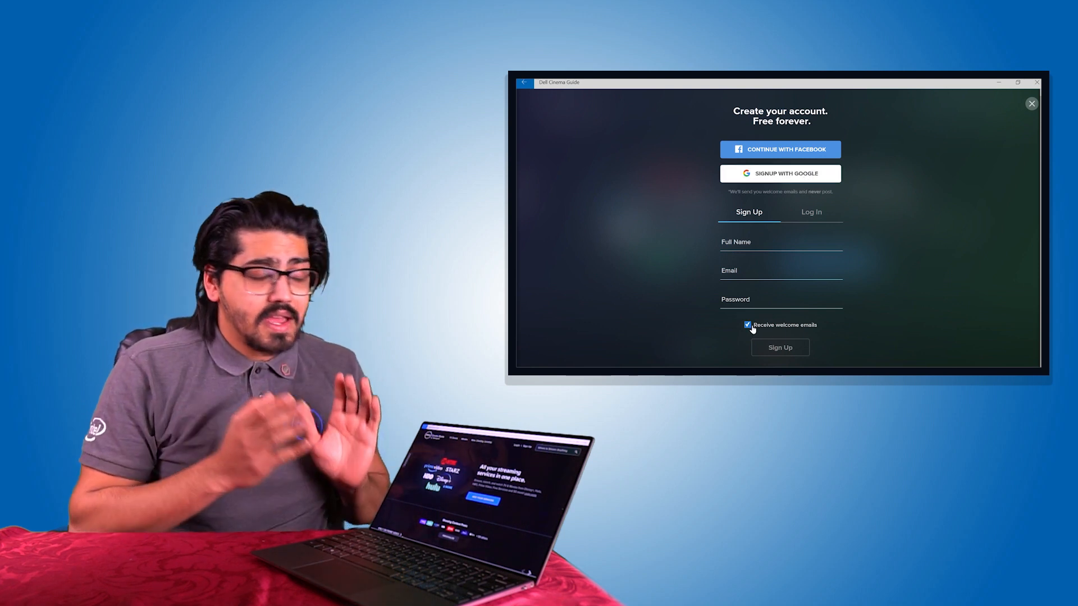
left_click(748, 325)
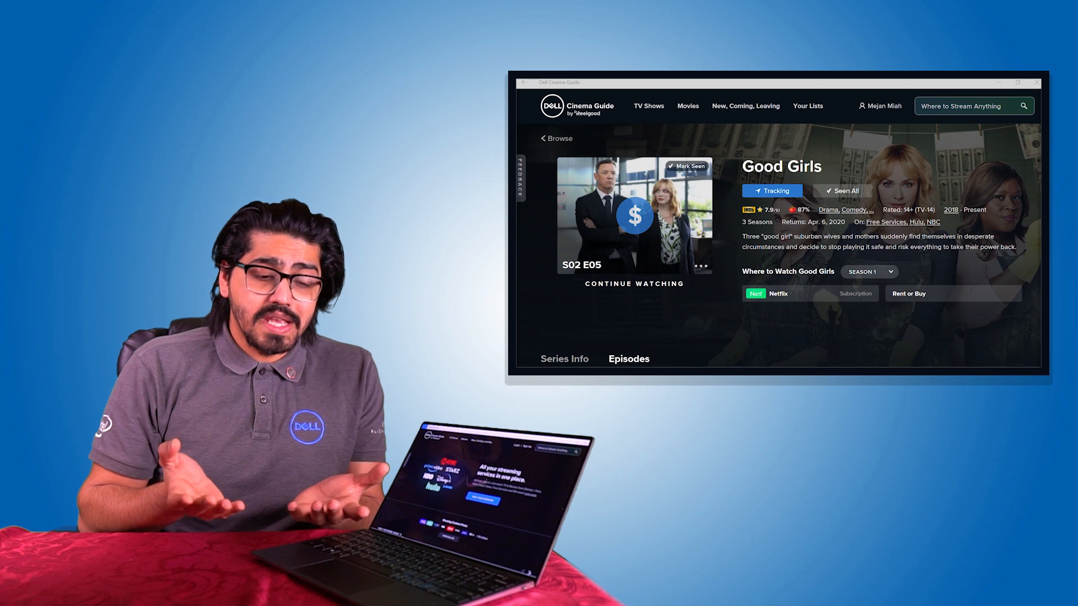
- Show Rick and Morty's Season 3 episodes filtered to the free ones
left_click(648, 106)
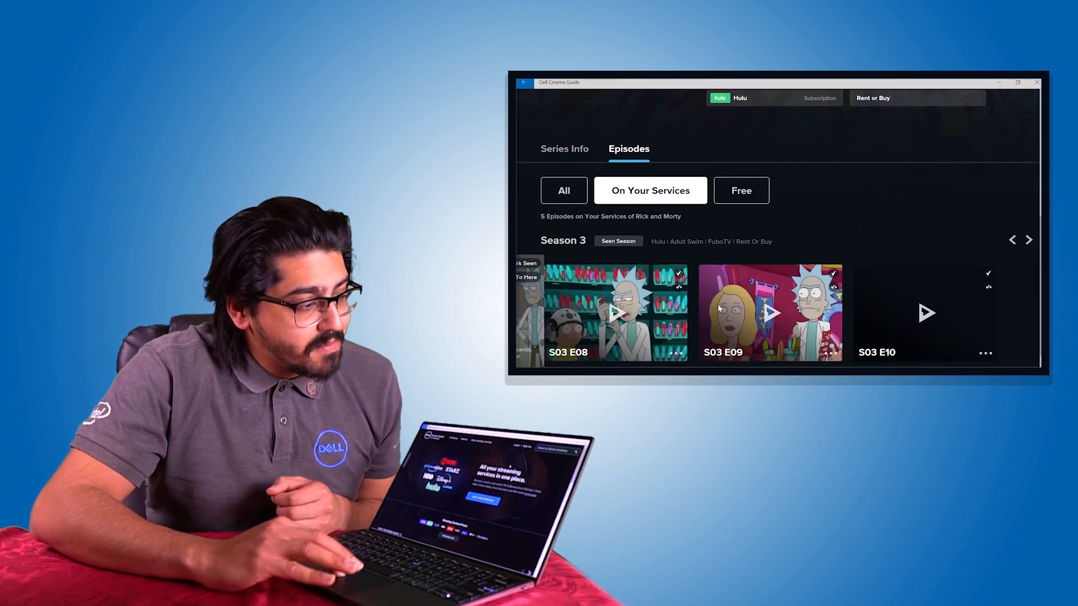
scroll("down", 3)
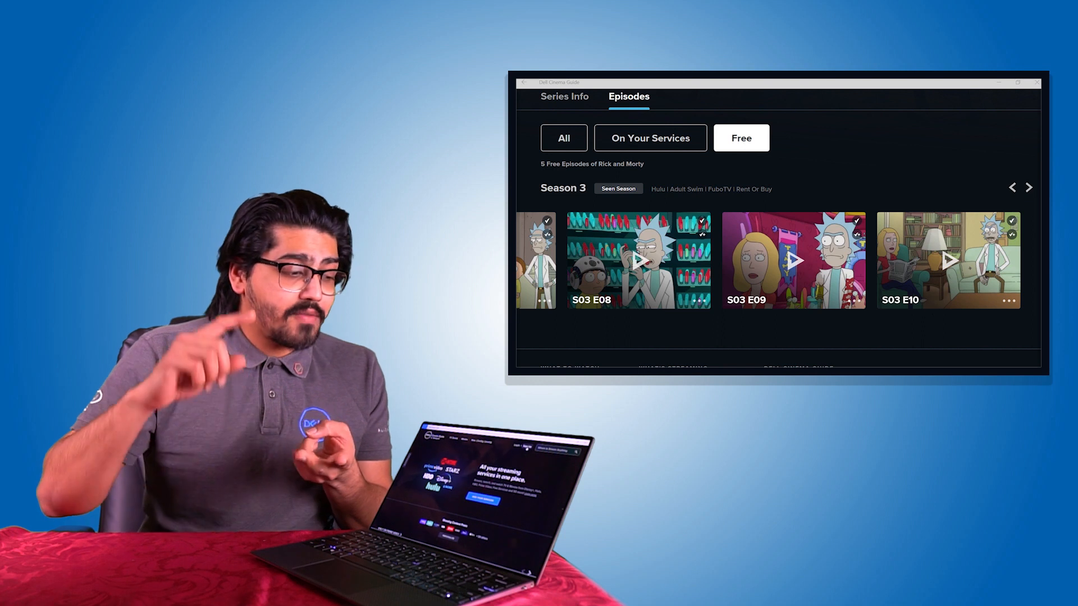
mouse_move(930, 310)
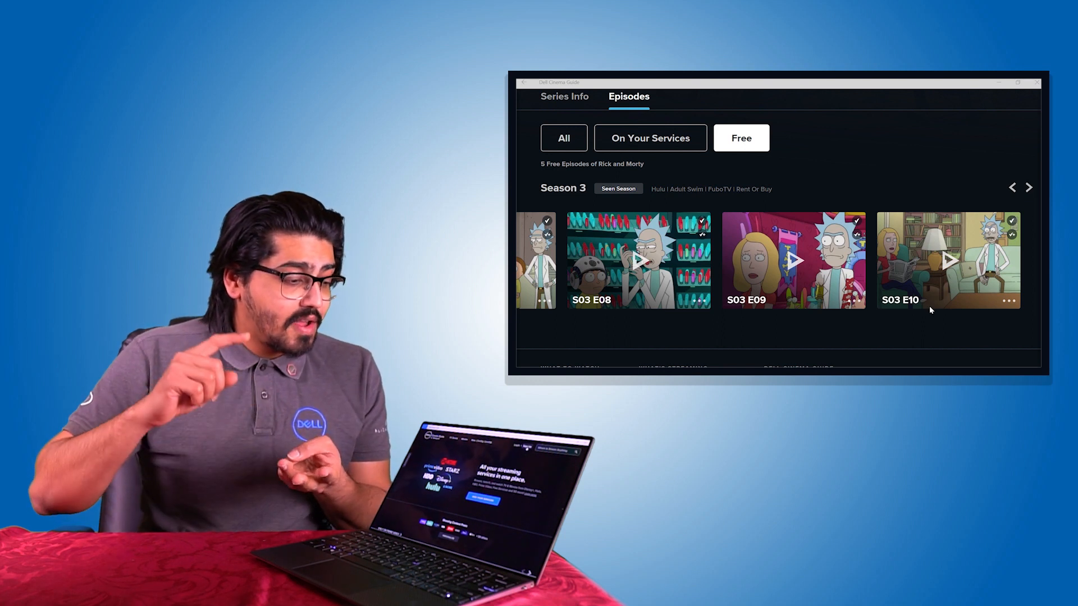
mouse_move(590, 129)
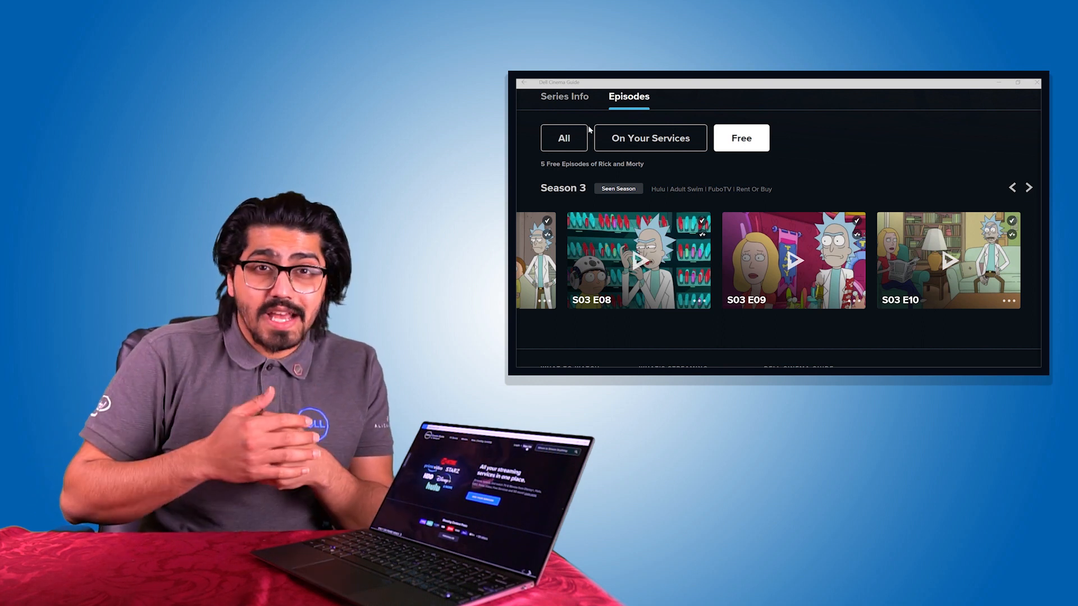
mouse_move(845, 322)
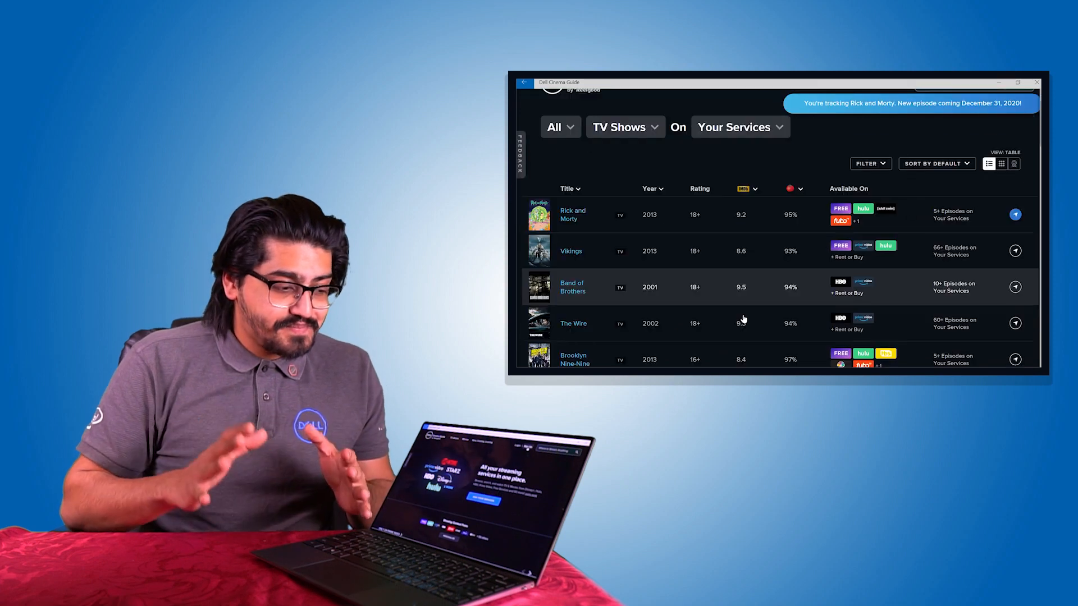
- View The Simpsons' episodes on your services, then list all 30 Peaky Blinders episodes
scroll("down", 3)
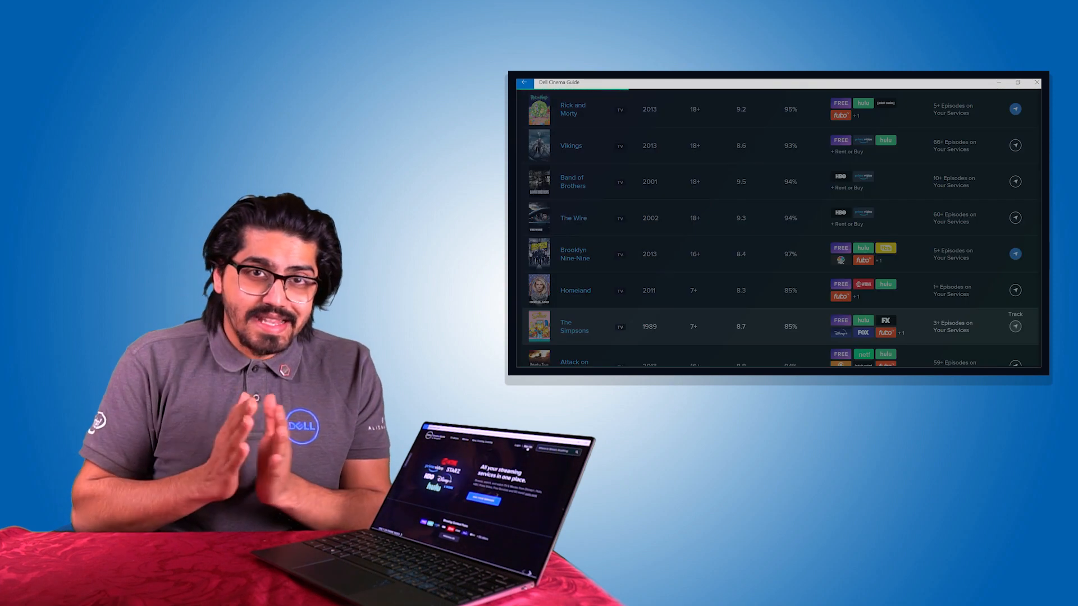
left_click(574, 326)
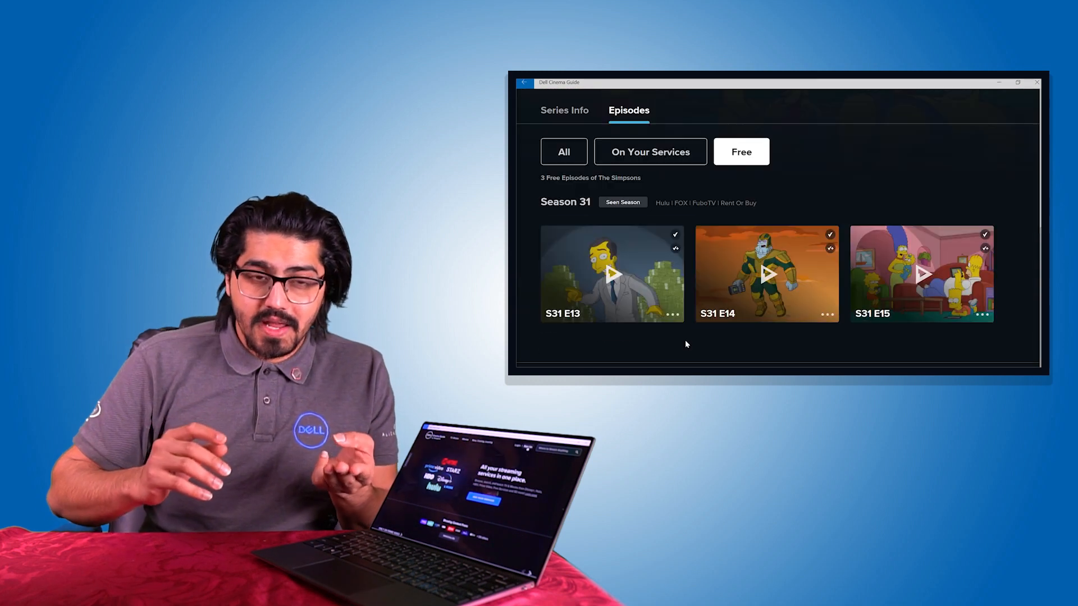
mouse_move(612, 273)
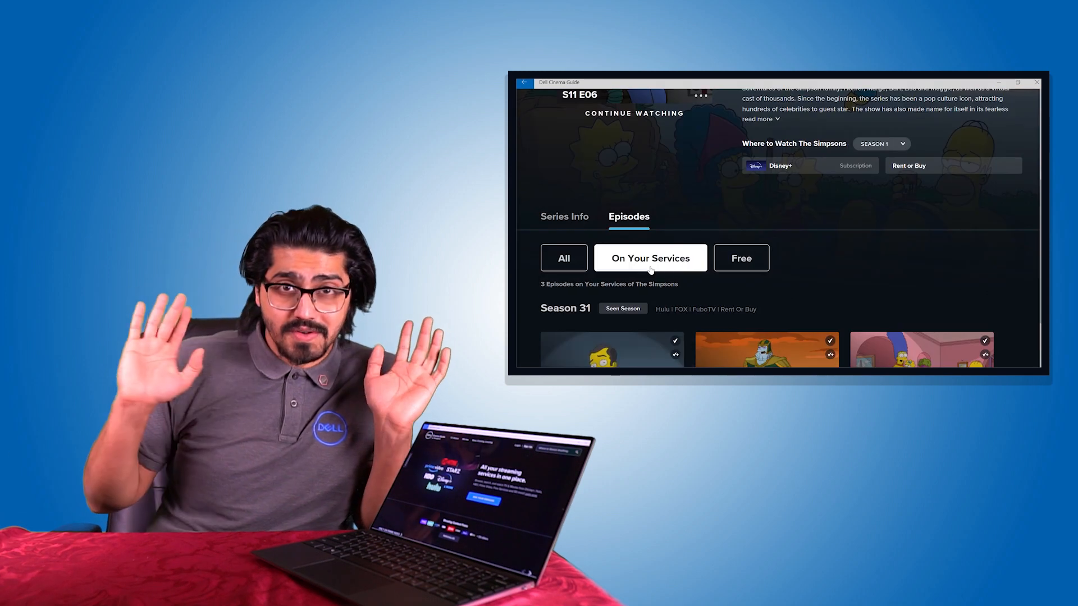
left_click(649, 259)
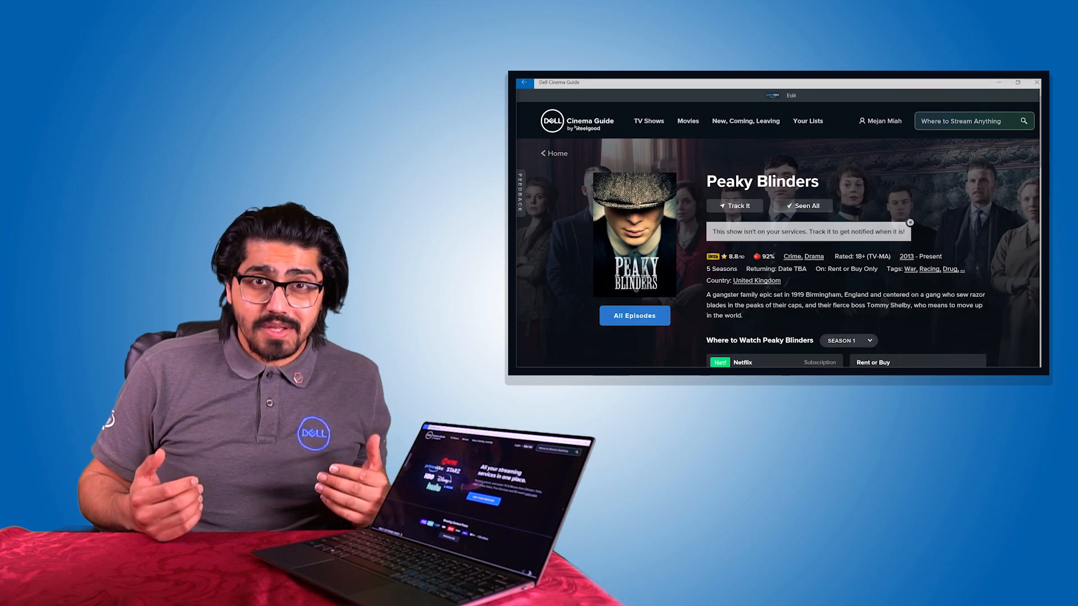
left_click(633, 316)
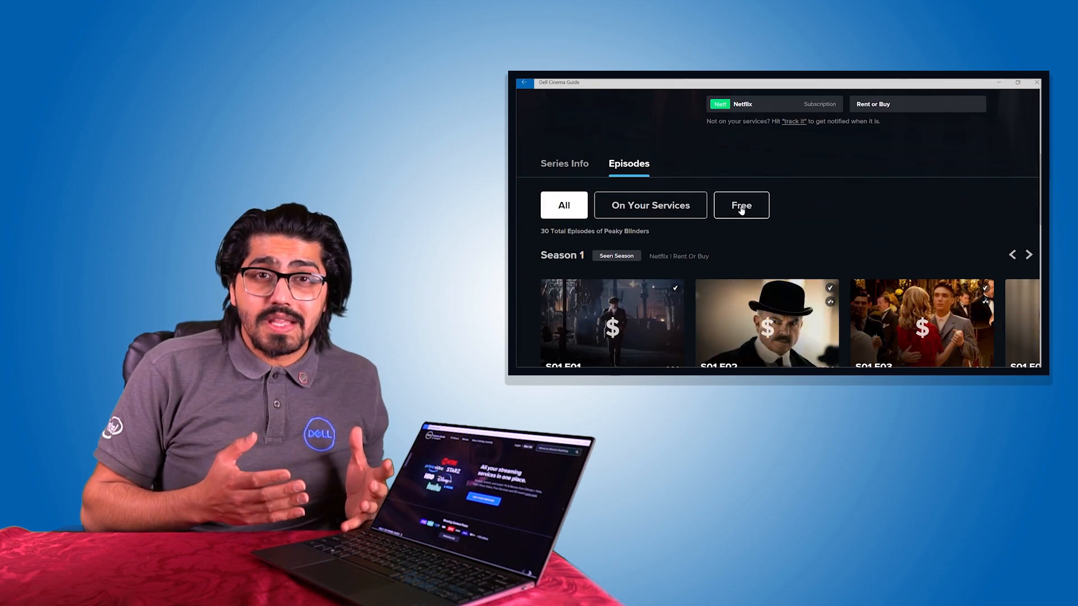